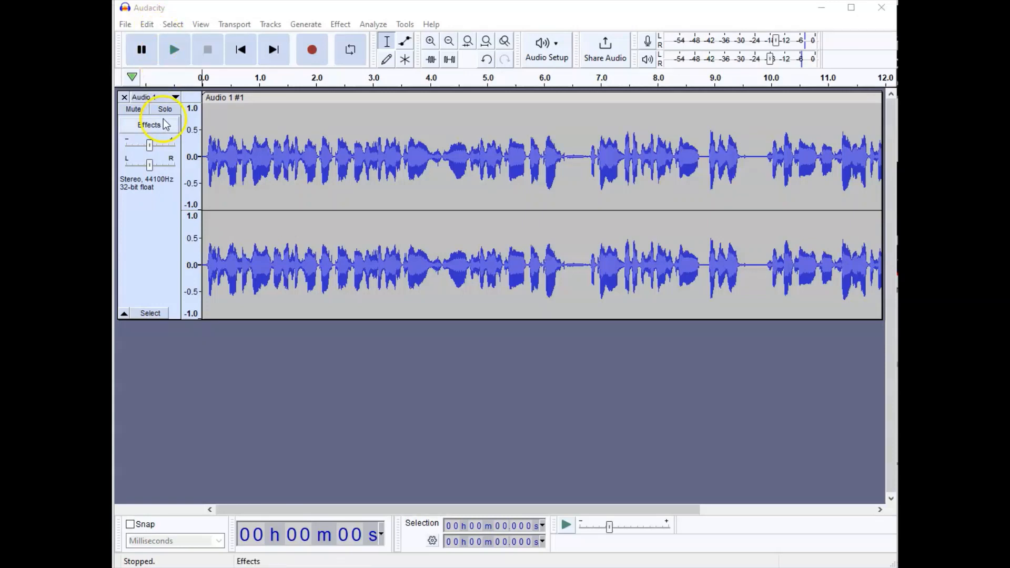
pyautogui.moveTo(164, 108)
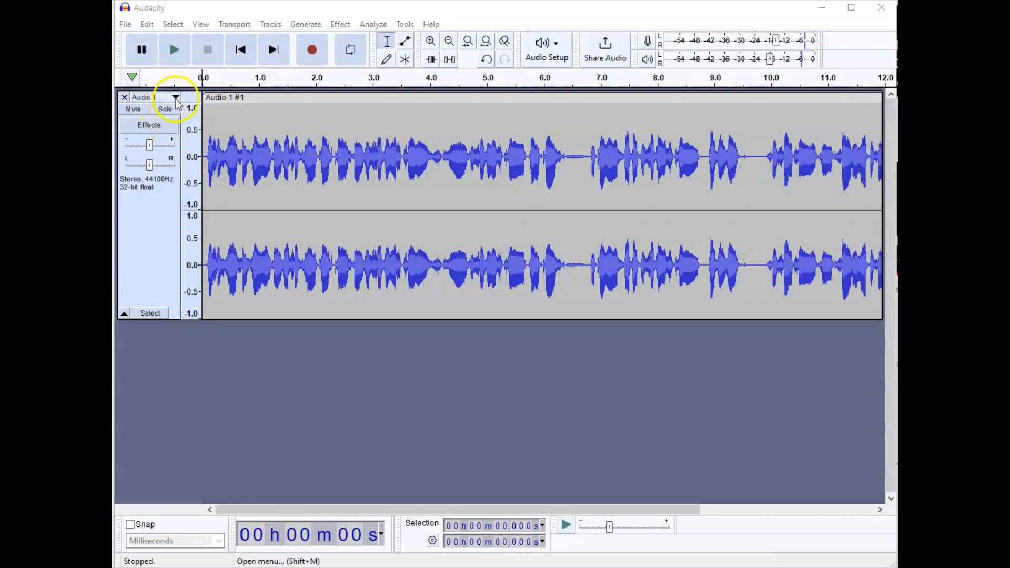
# Rename the recorded track to 'Voice', then briefly play and stop the recording.
pyautogui.click(175, 98)
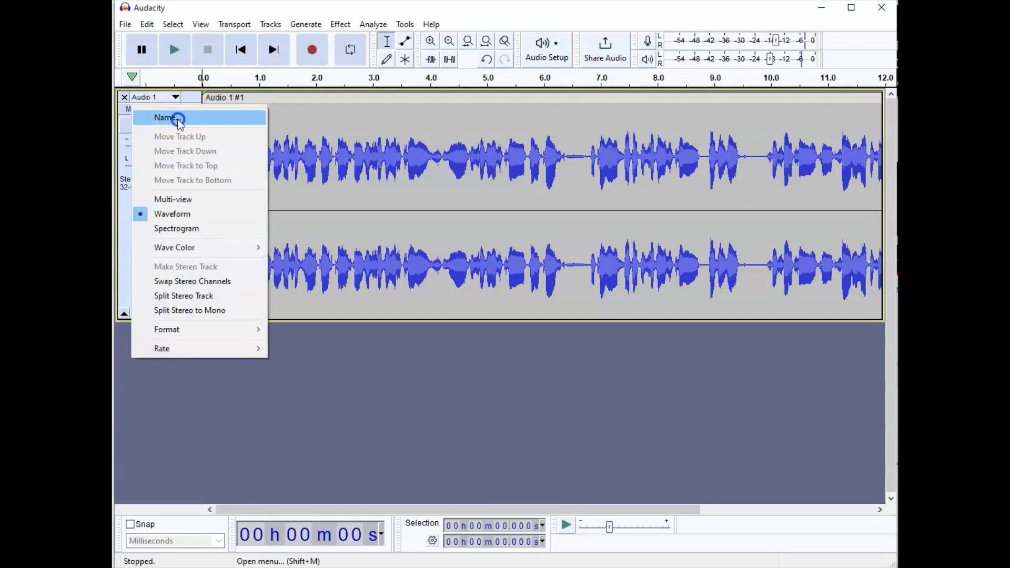
pyautogui.click(166, 118)
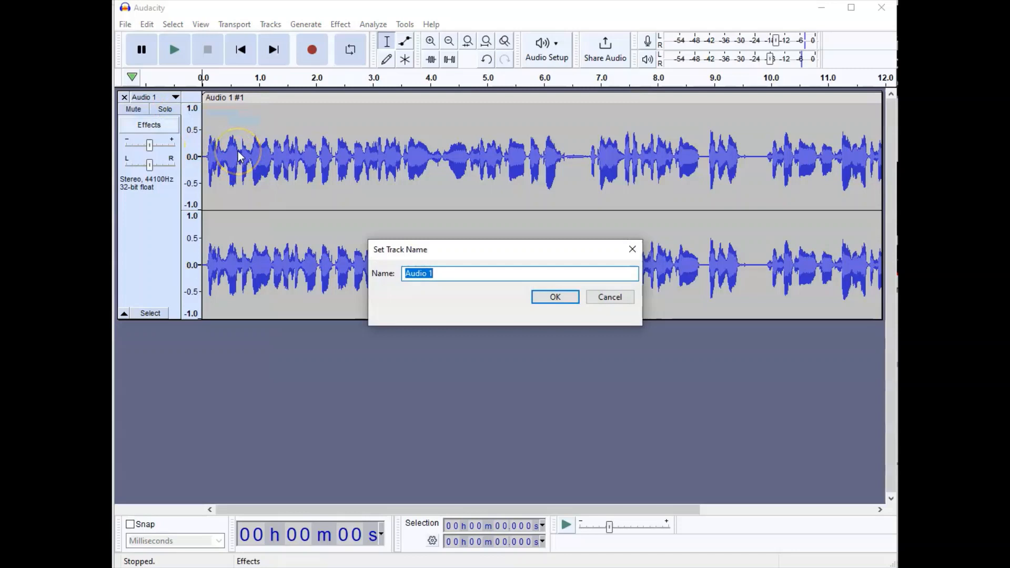
pyautogui.write('Voice')
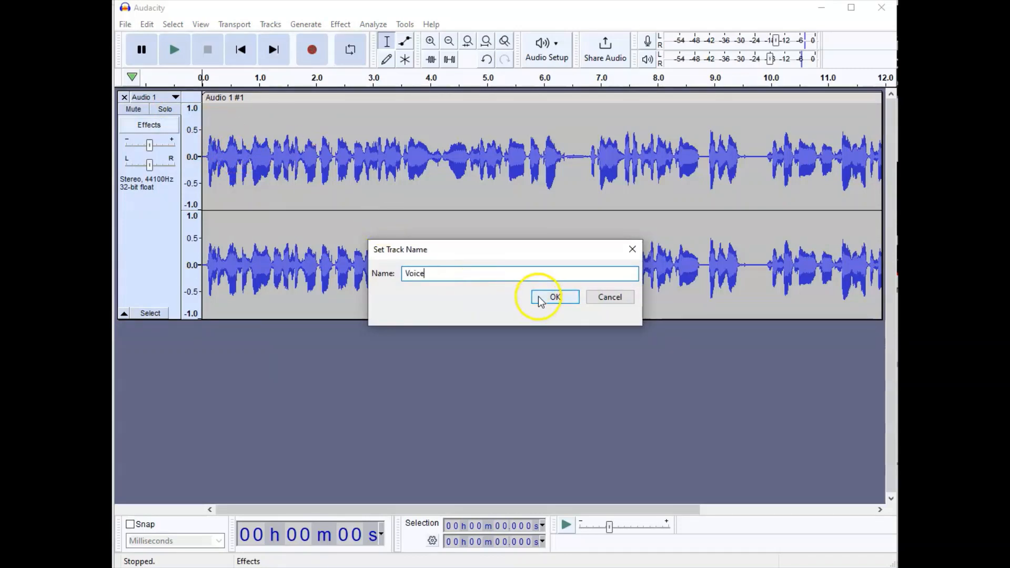
pyautogui.click(553, 297)
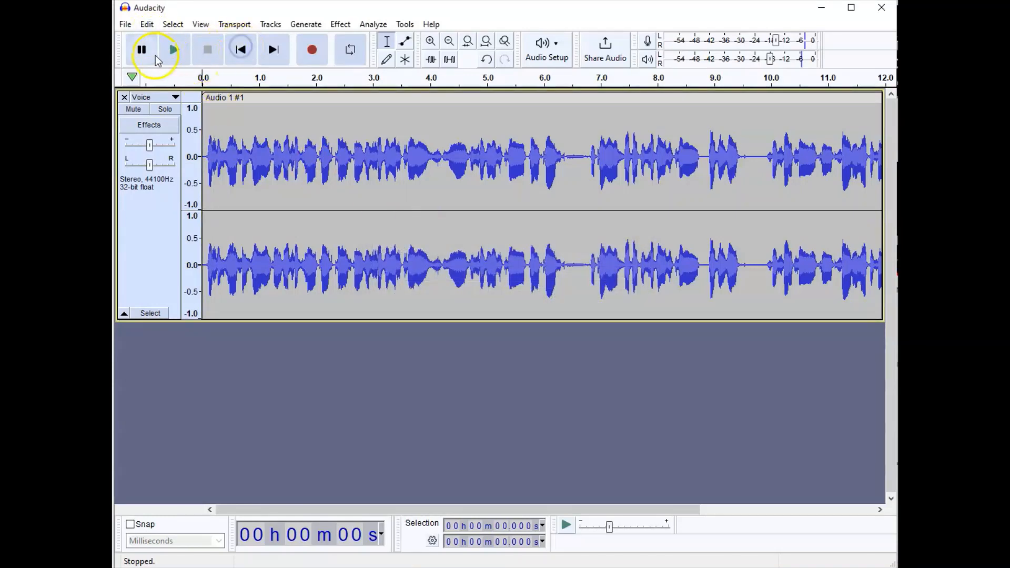
pyautogui.click(173, 50)
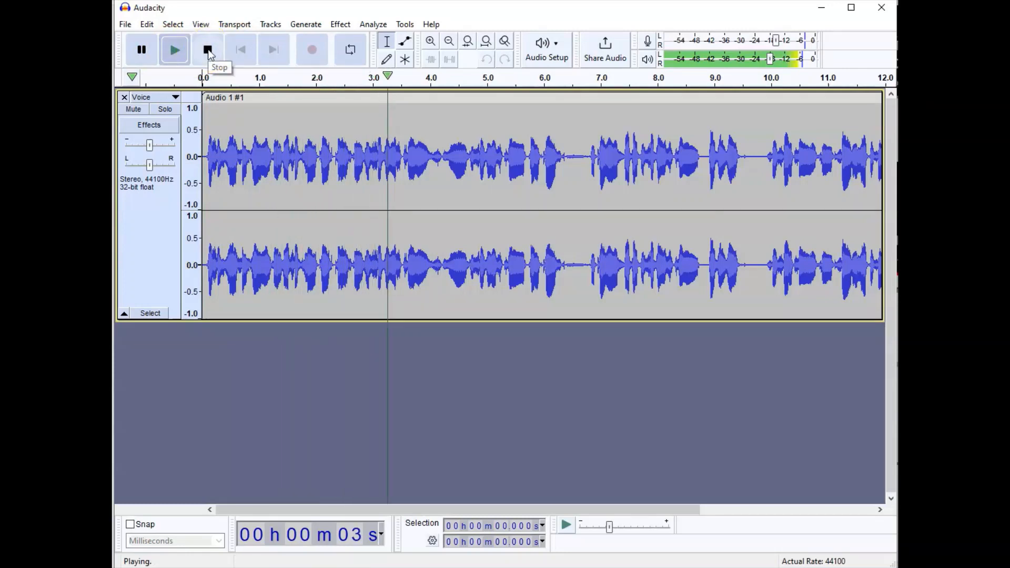
pyautogui.click(207, 49)
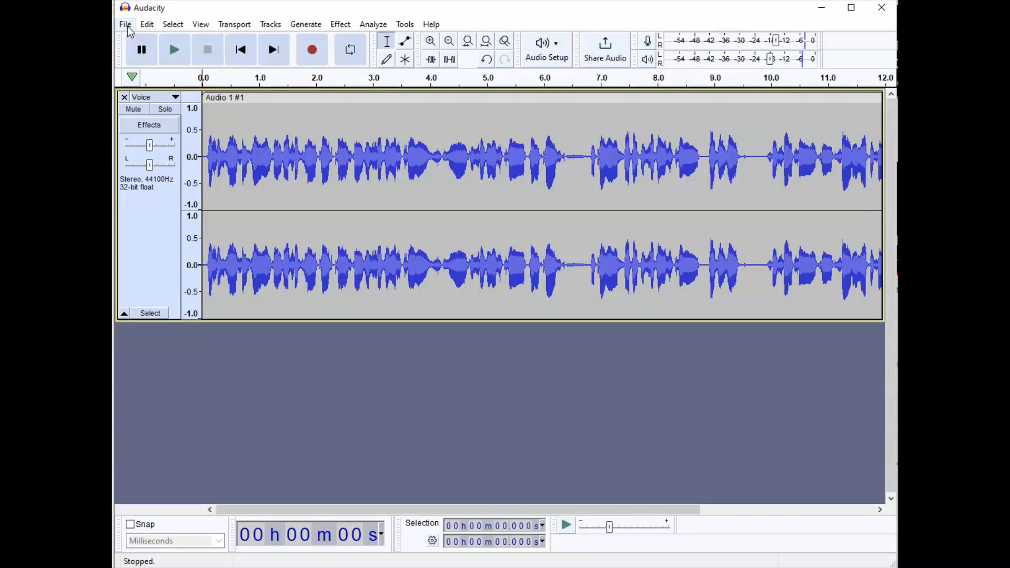
# Import 'Alex Skrindo & Stahl! - Moments' as a second track below Voice.
pyautogui.click(125, 23)
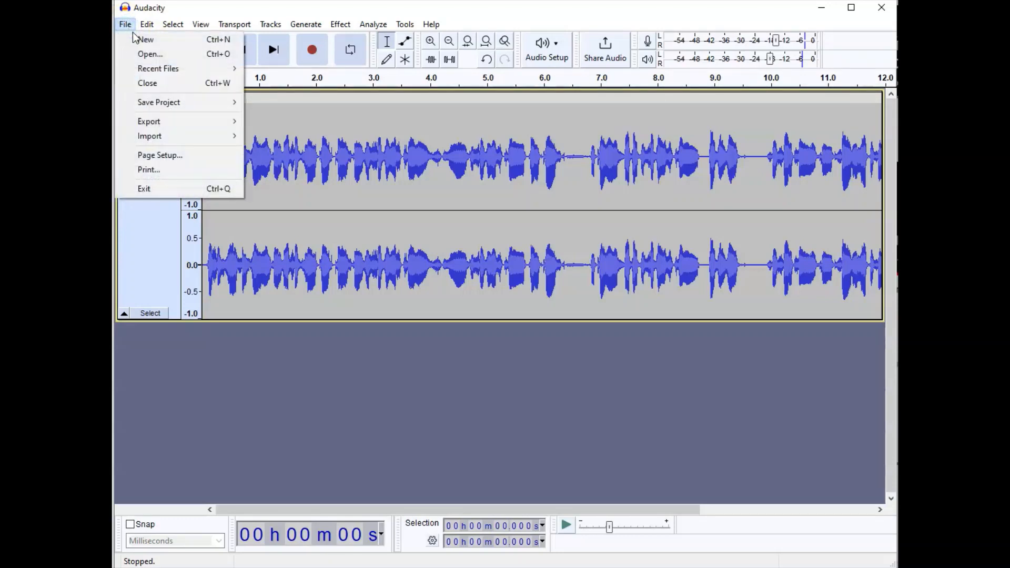
pyautogui.moveTo(150, 135)
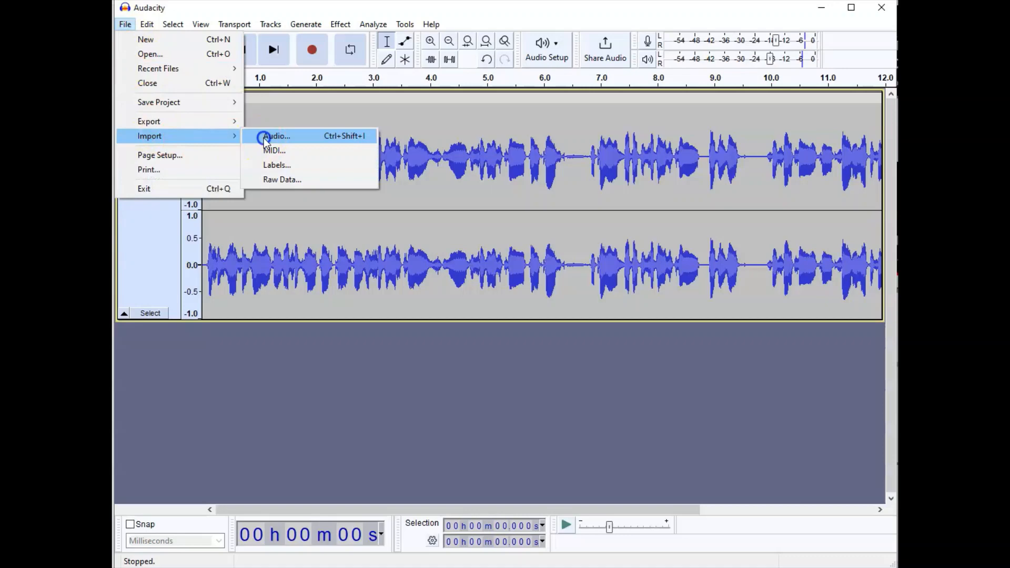
pyautogui.click(276, 135)
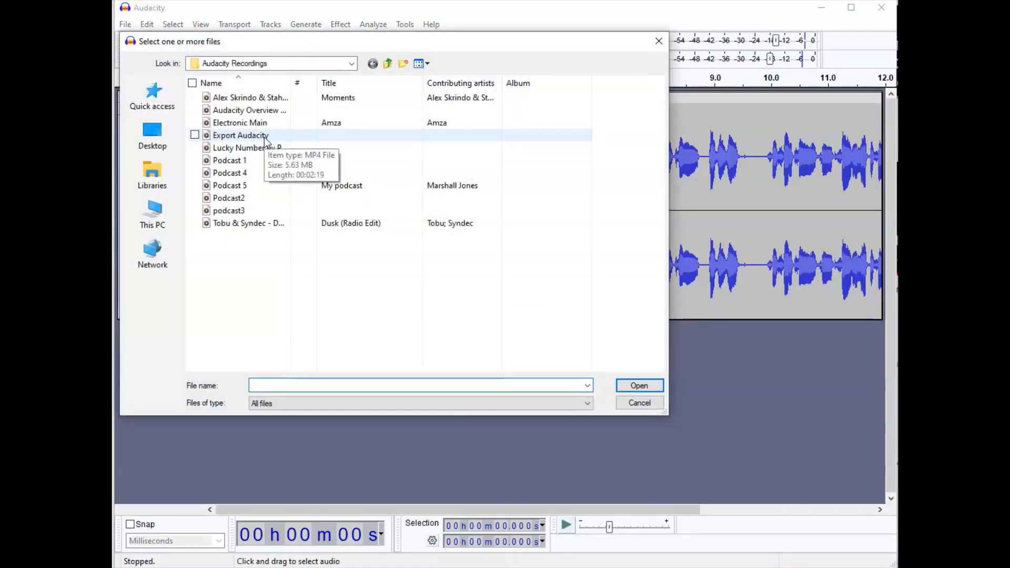
pyautogui.click(250, 97)
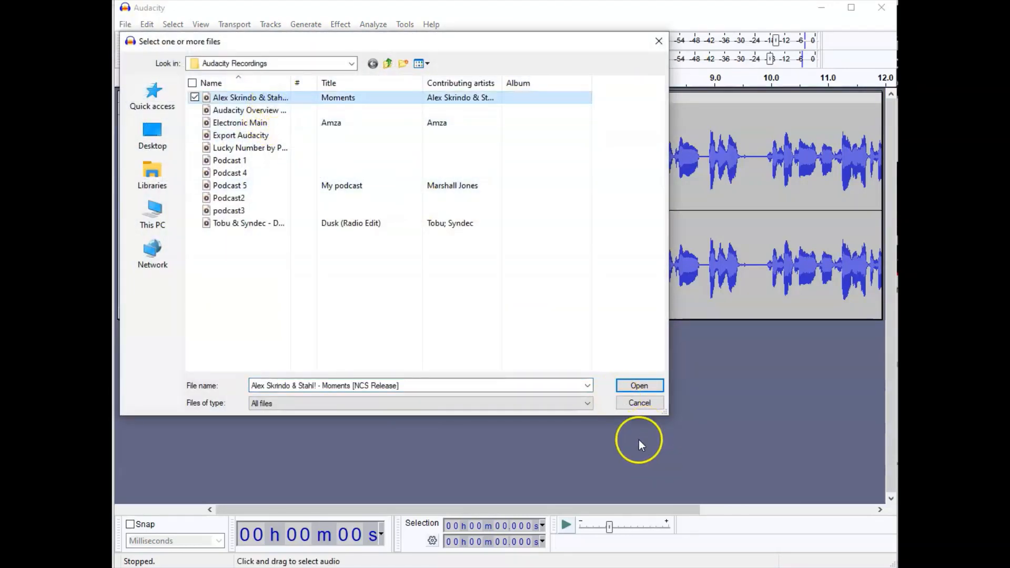
pyautogui.click(638, 385)
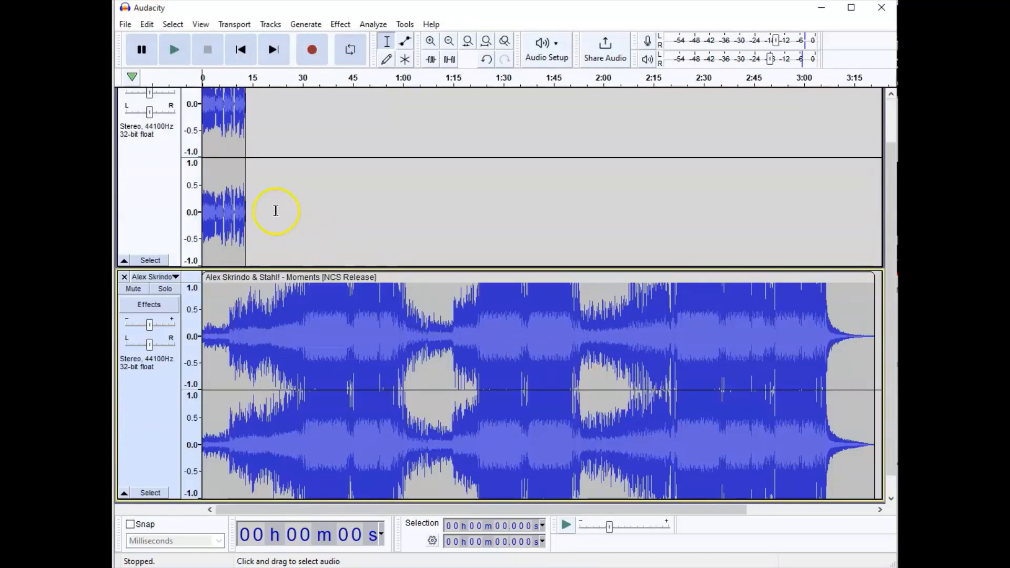
pyautogui.moveTo(259, 220)
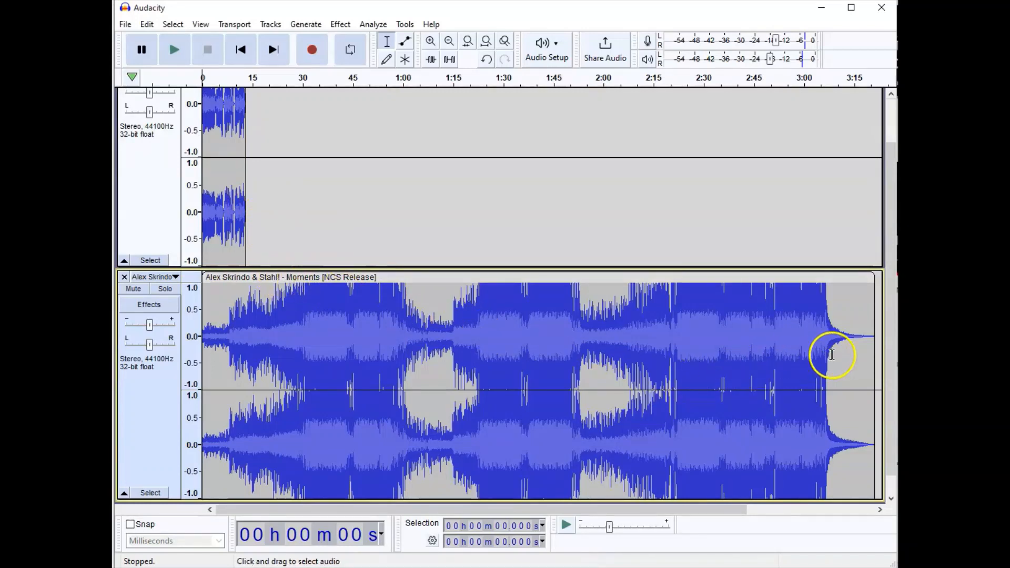
pyautogui.moveTo(835, 358)
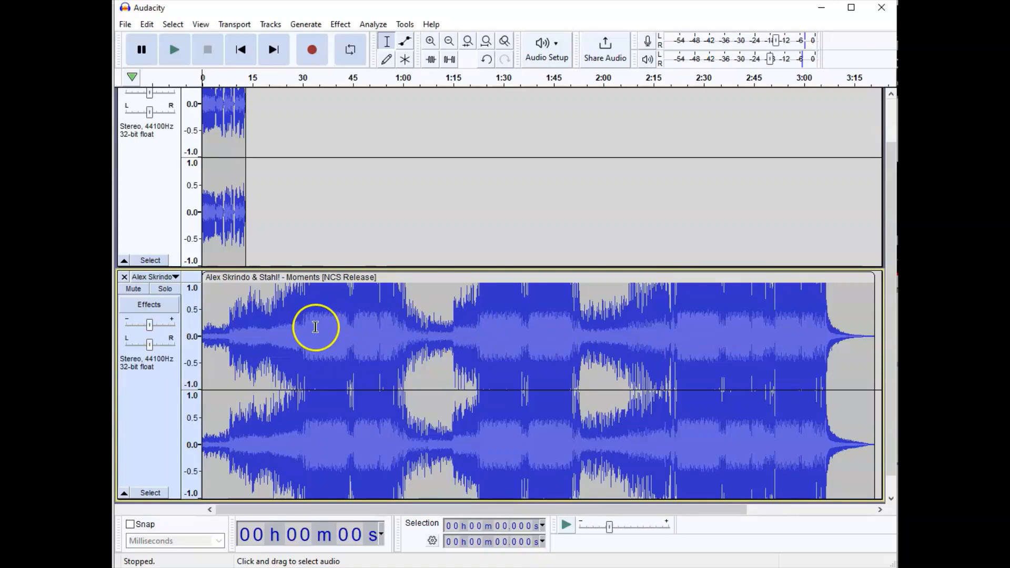
pyautogui.moveTo(313, 334)
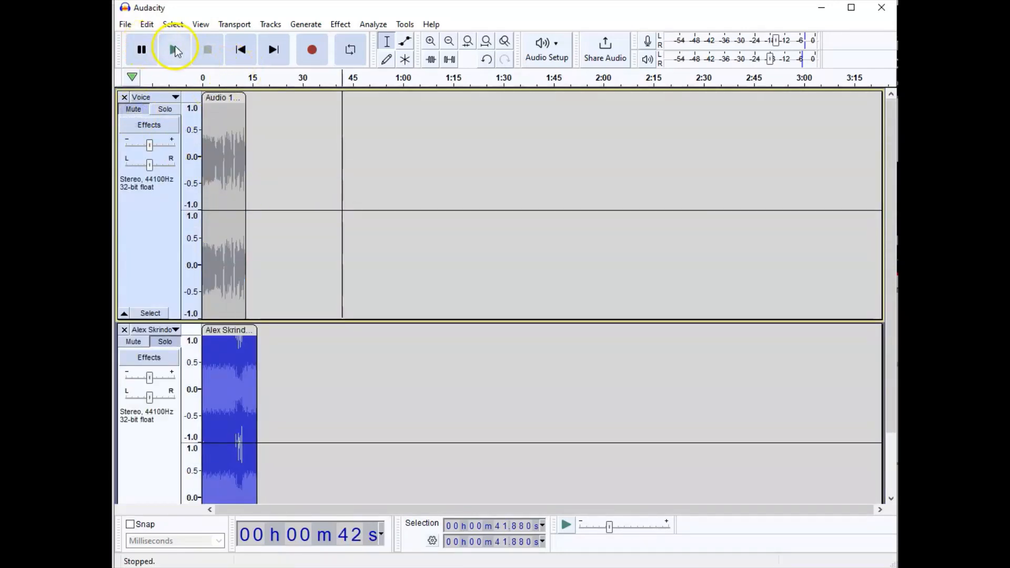
pyautogui.moveTo(175, 49)
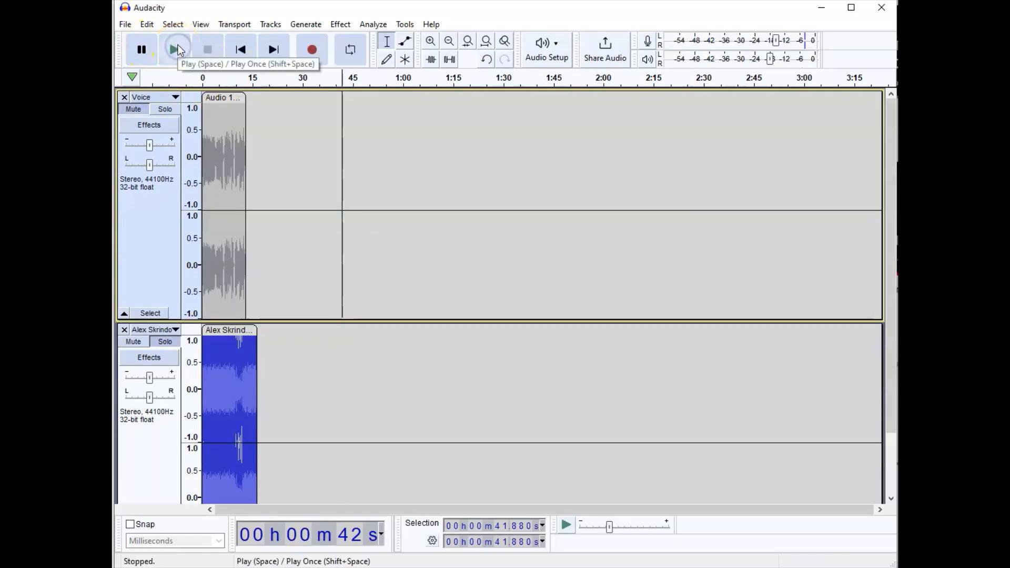
# Unmute the Voice track and play Voice and music together from the start.
pyautogui.click(174, 50)
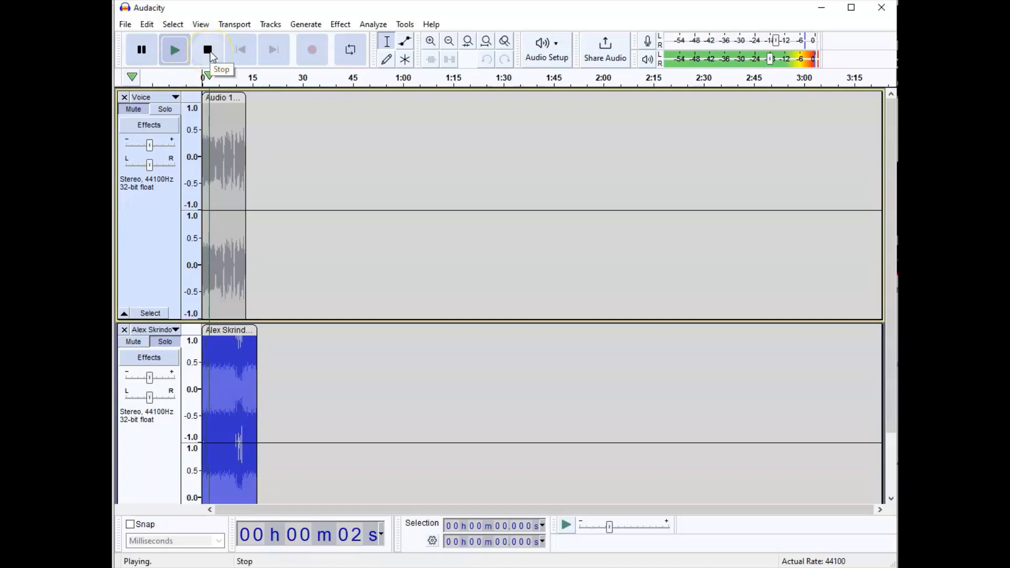
pyautogui.click(208, 49)
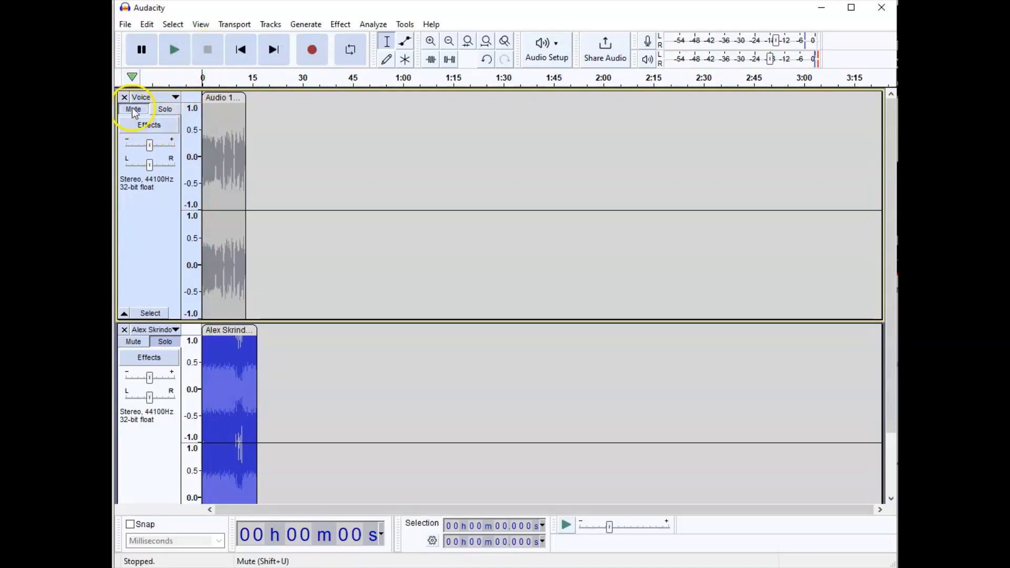
pyautogui.click(133, 108)
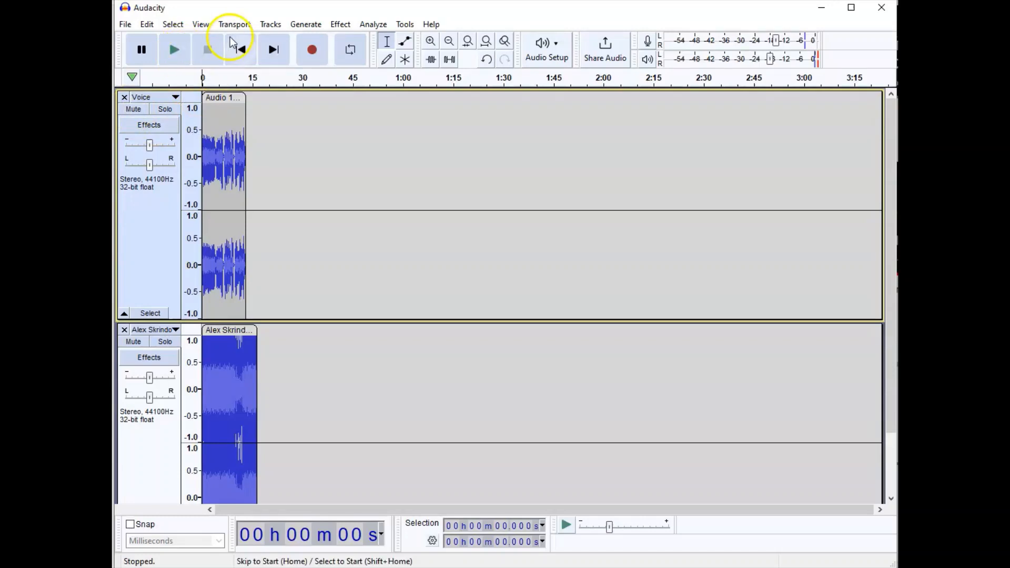
pyautogui.click(173, 49)
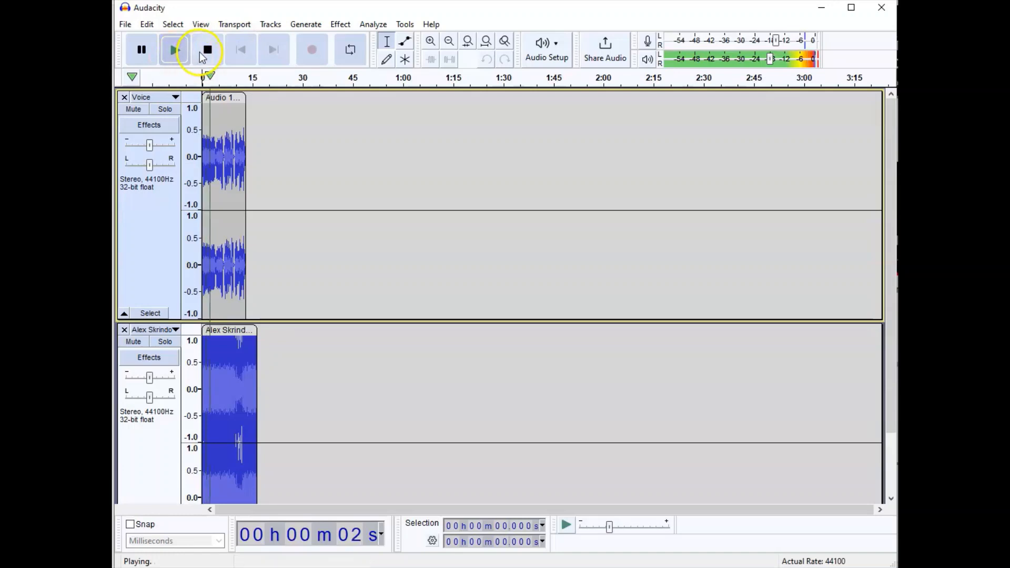
pyautogui.click(207, 49)
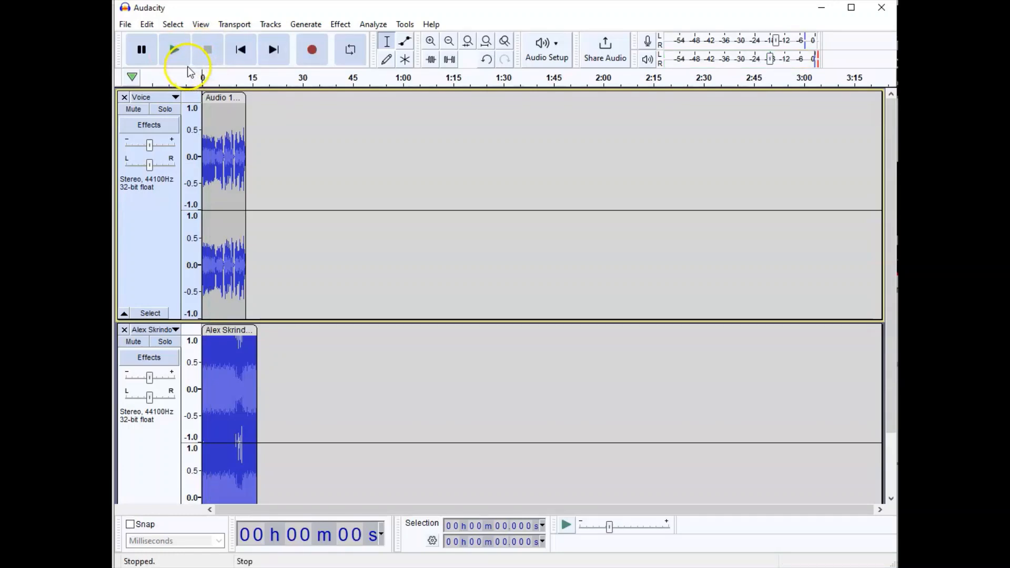
pyautogui.click(174, 49)
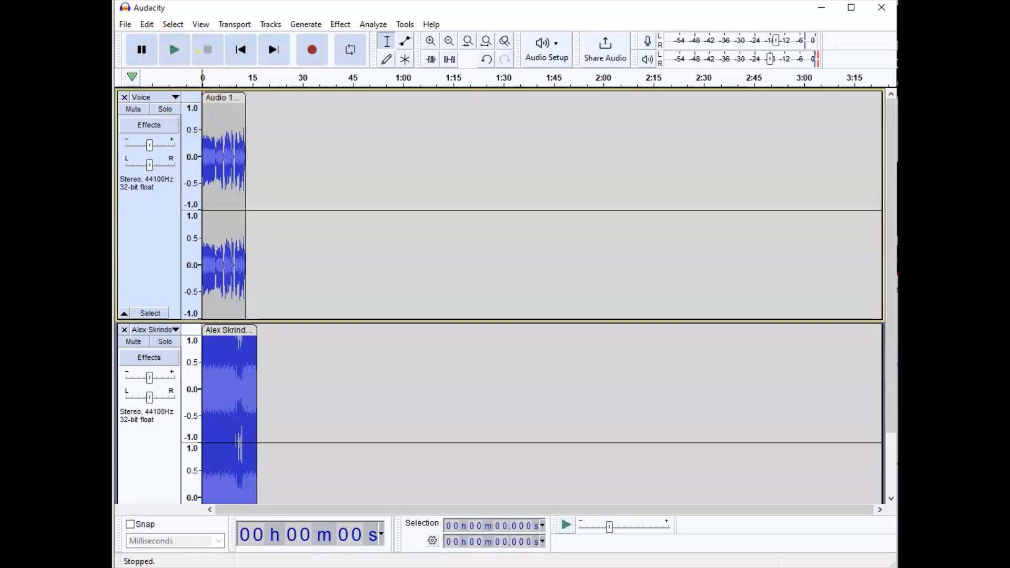
pyautogui.moveTo(449, 43)
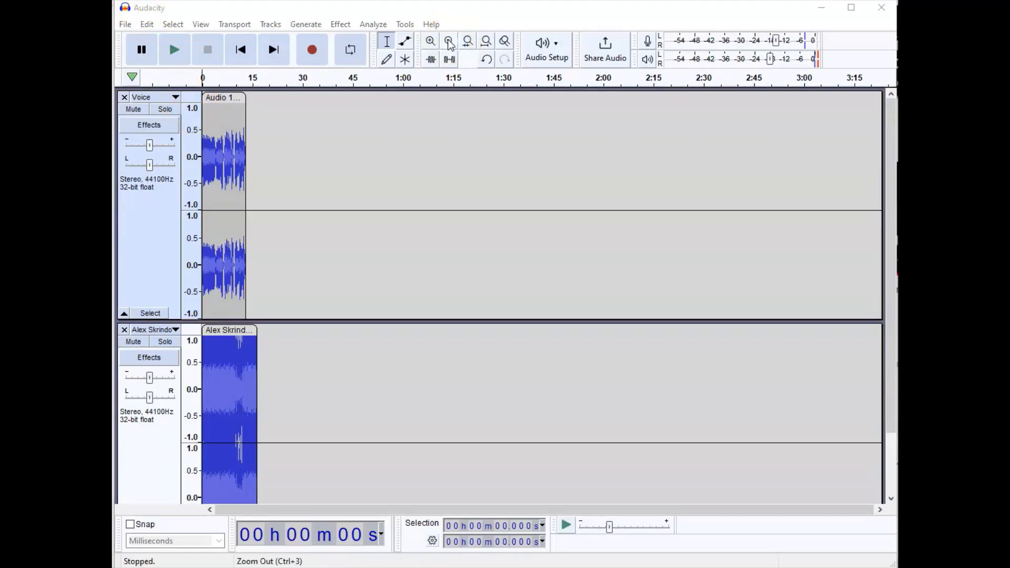
# Select the music's first ~1.7 seconds and apply Fade In.
pyautogui.click(449, 41)
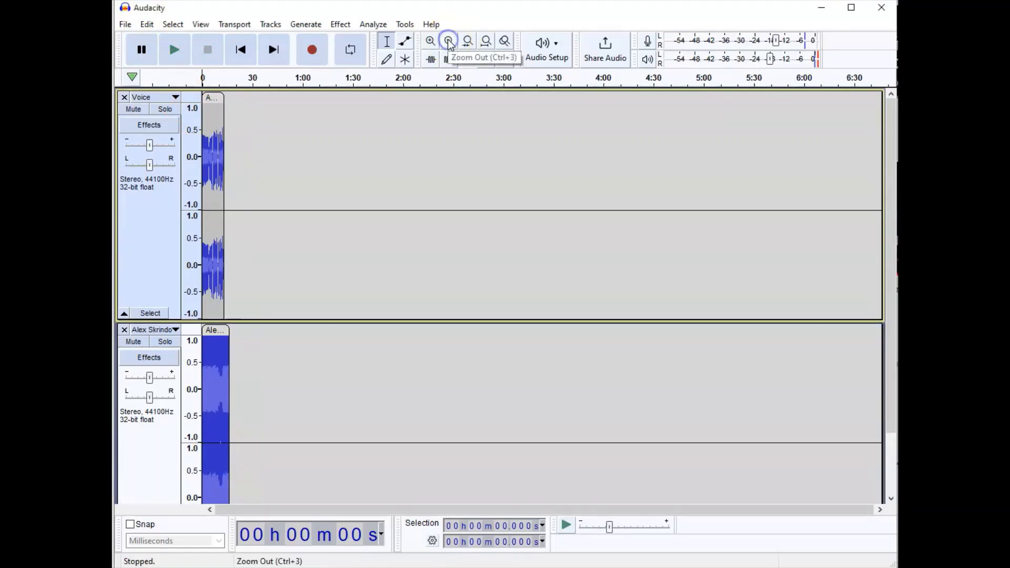
pyautogui.click(430, 40)
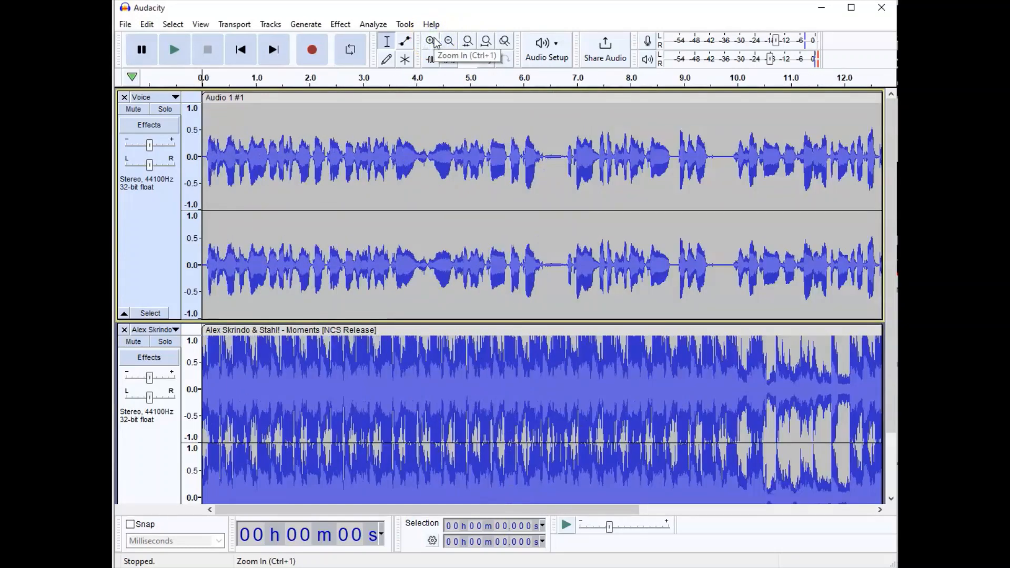
pyautogui.click(448, 41)
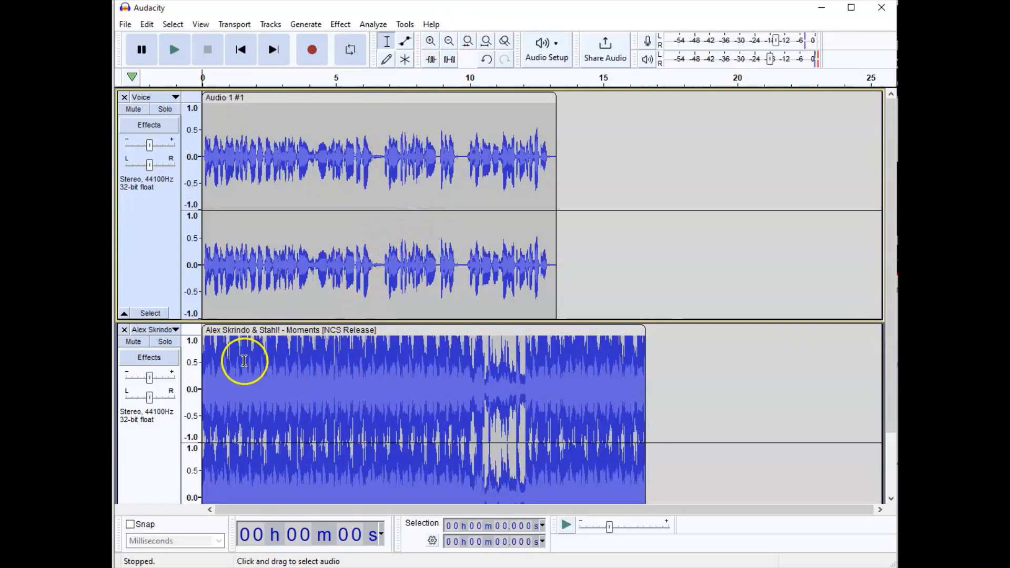
pyautogui.moveTo(248, 367)
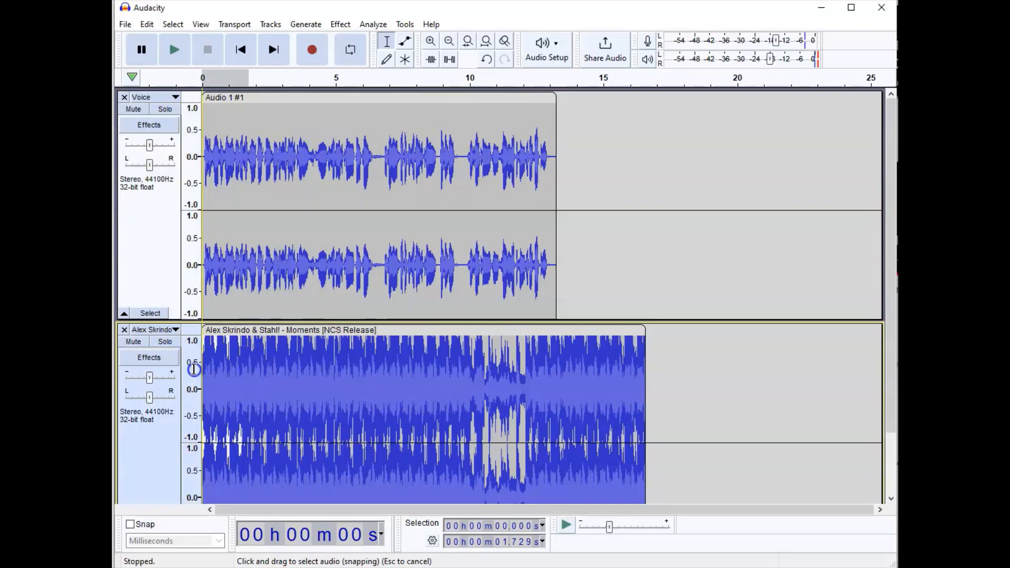
pyautogui.click(349, 49)
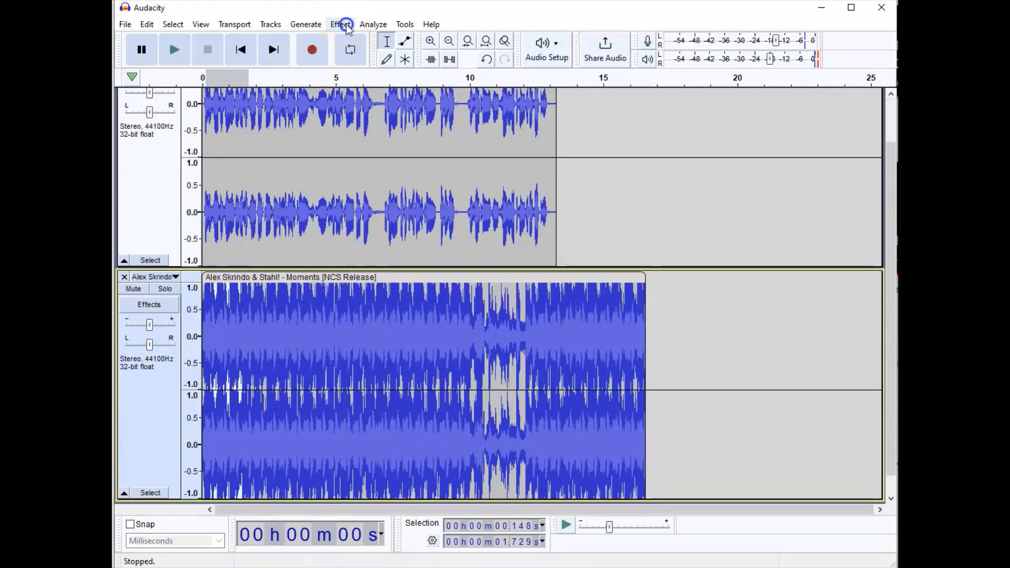
pyautogui.click(339, 24)
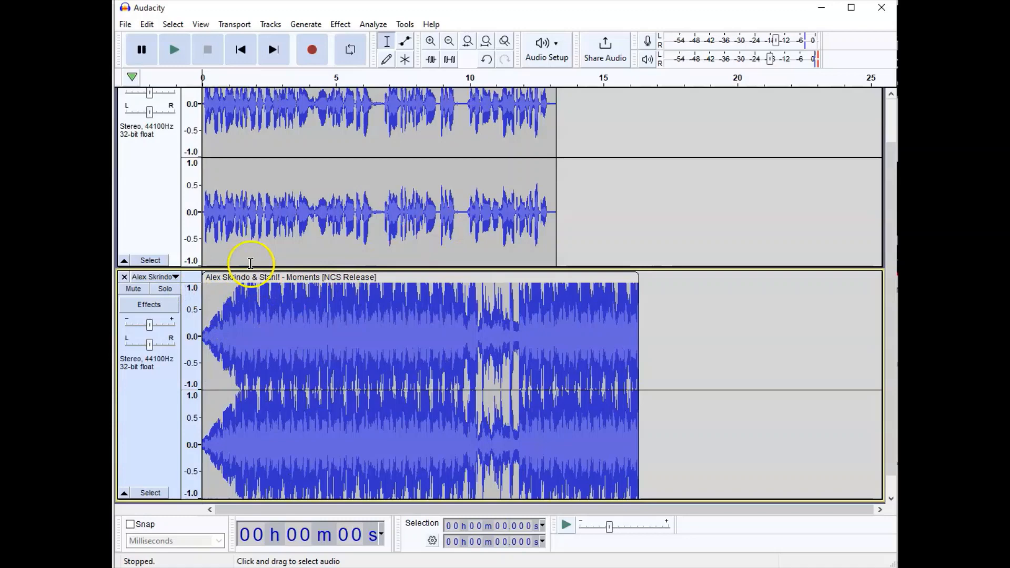
# Solo the Moments music track and play back its faded-in opening.
pyautogui.scroll(-3)
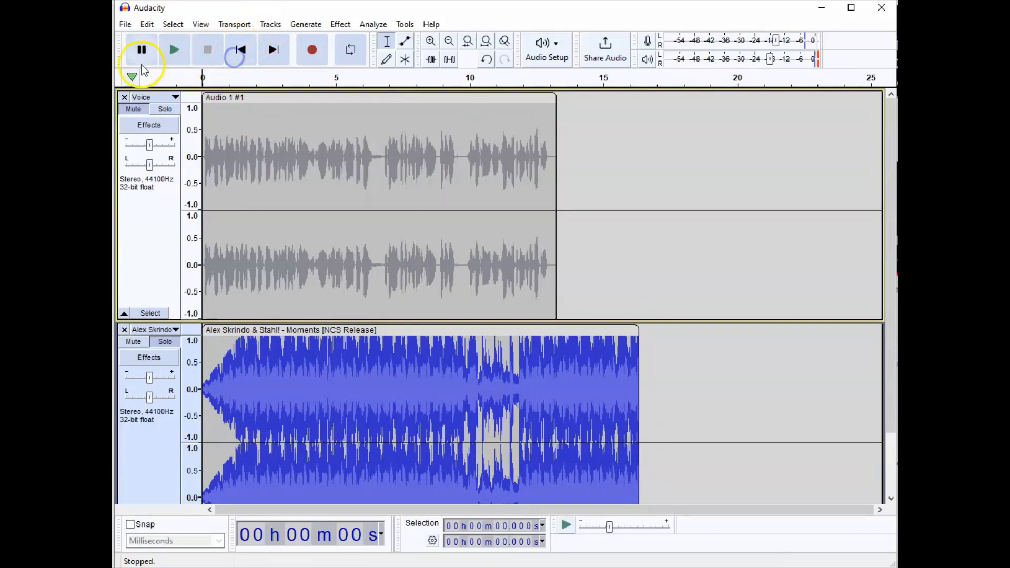
pyautogui.click(174, 49)
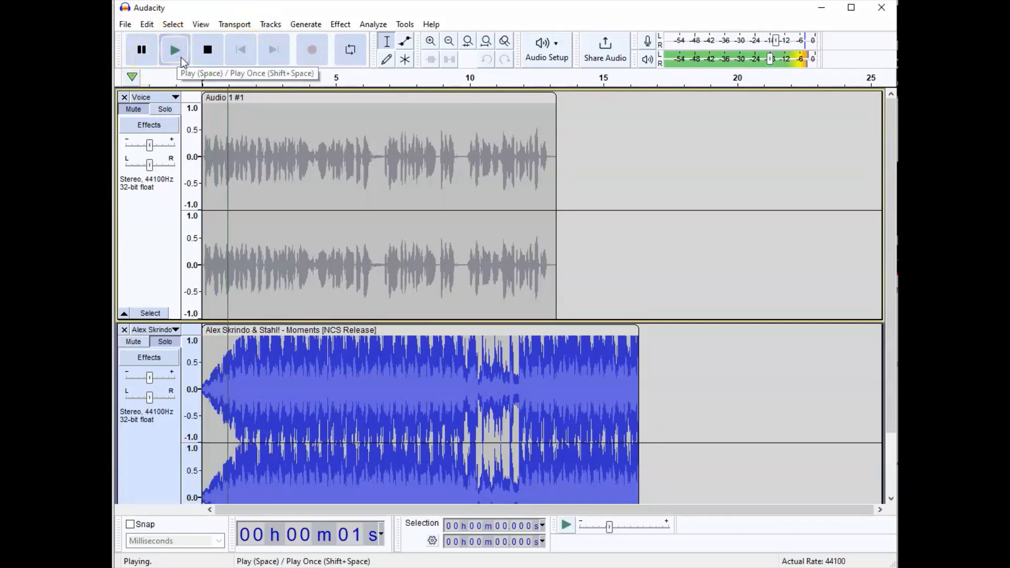
pyautogui.click(207, 50)
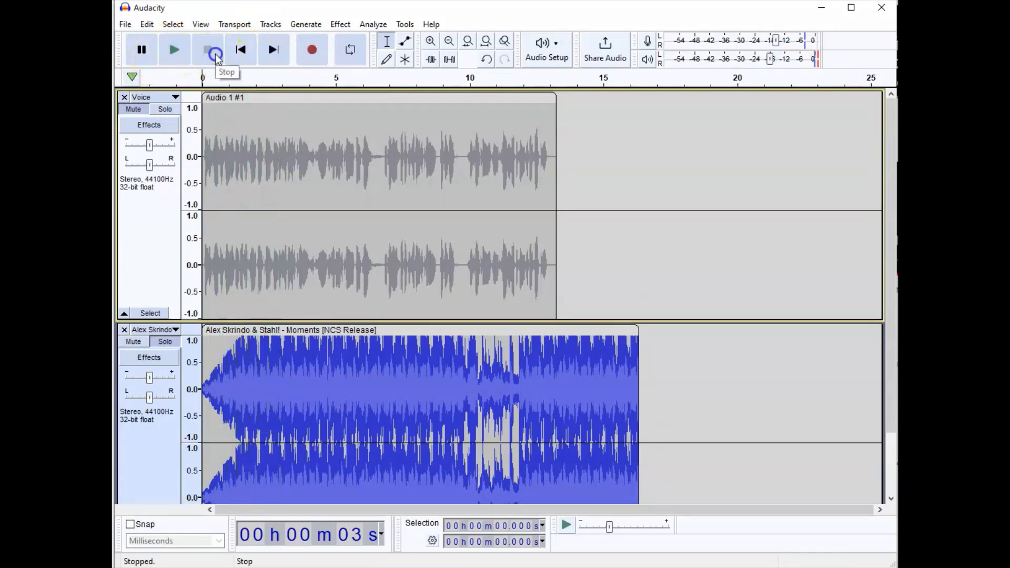
pyautogui.click(207, 50)
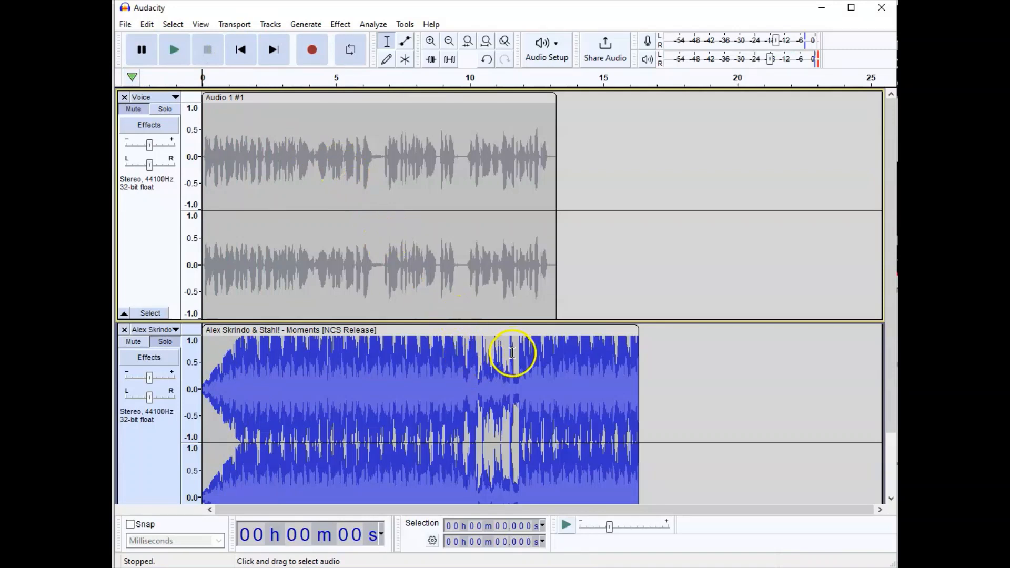
pyautogui.moveTo(552, 344)
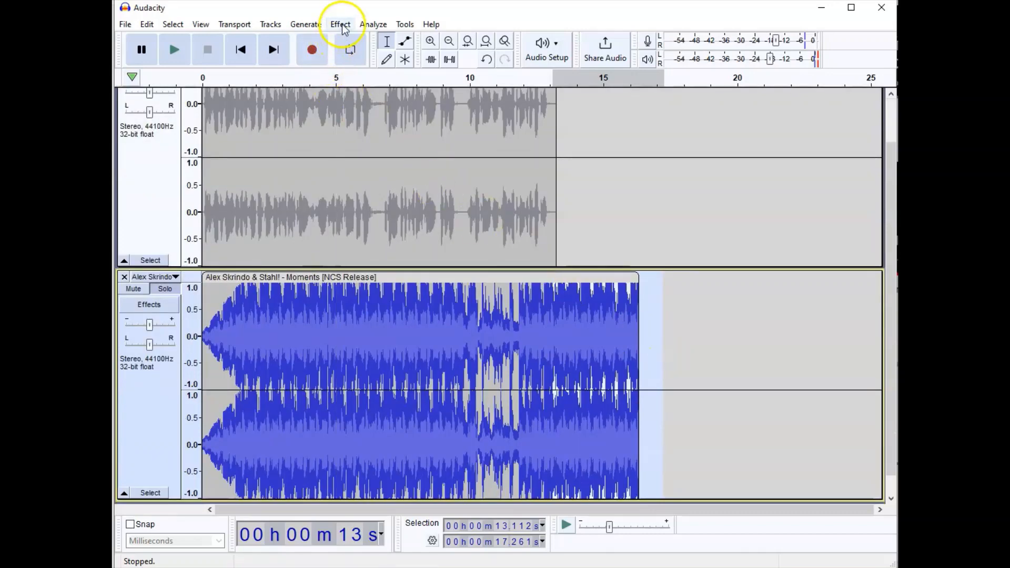
# Apply Fade Out to the music clip's ending, about 13.1–17.3 s.
pyautogui.click(339, 24)
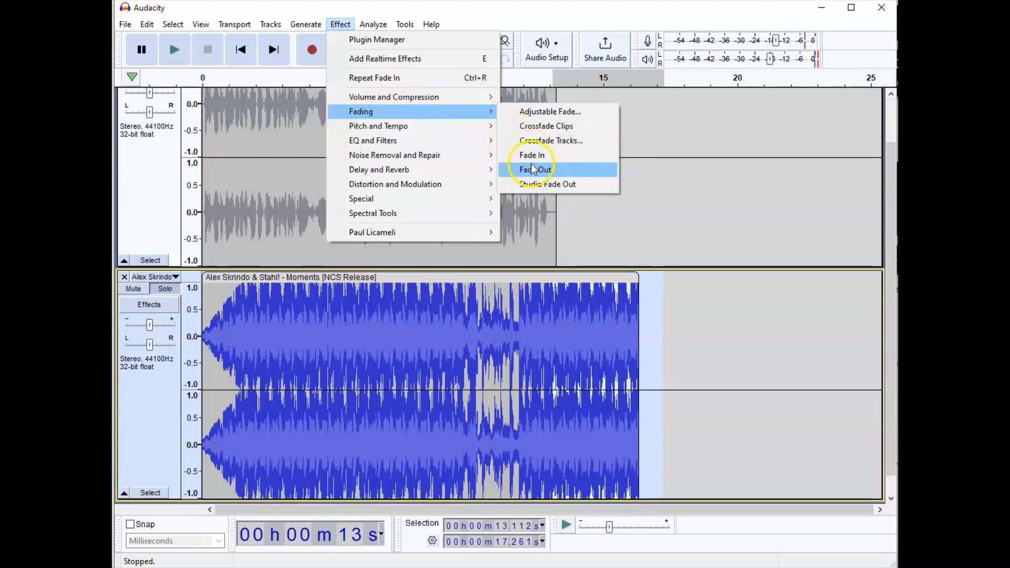
pyautogui.click(535, 169)
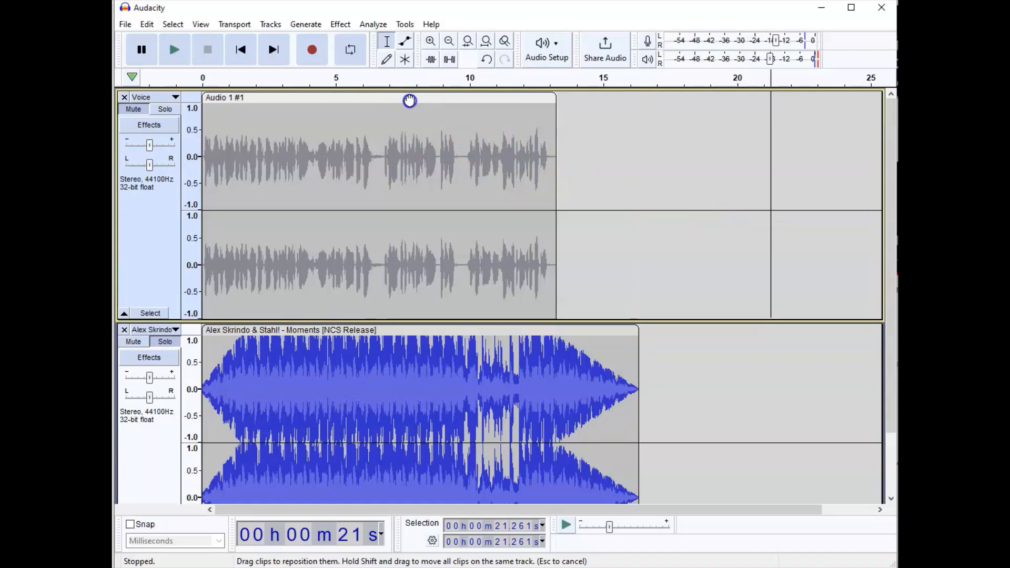
# Drag the Voice clip later so it starts around 1.5 seconds.
pyautogui.moveTo(410, 101); pyautogui.dragTo(459, 108)
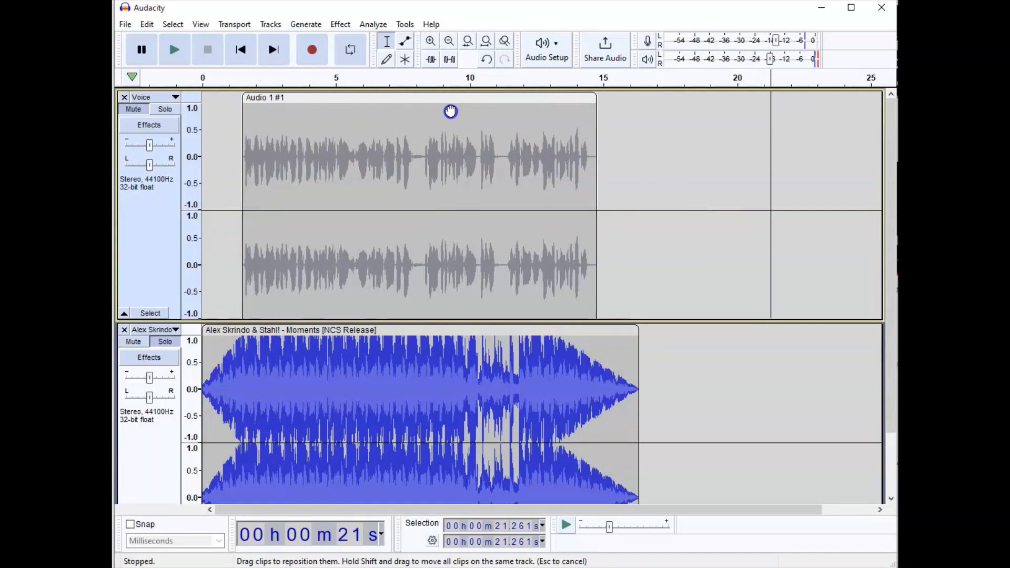
pyautogui.moveTo(483, 190)
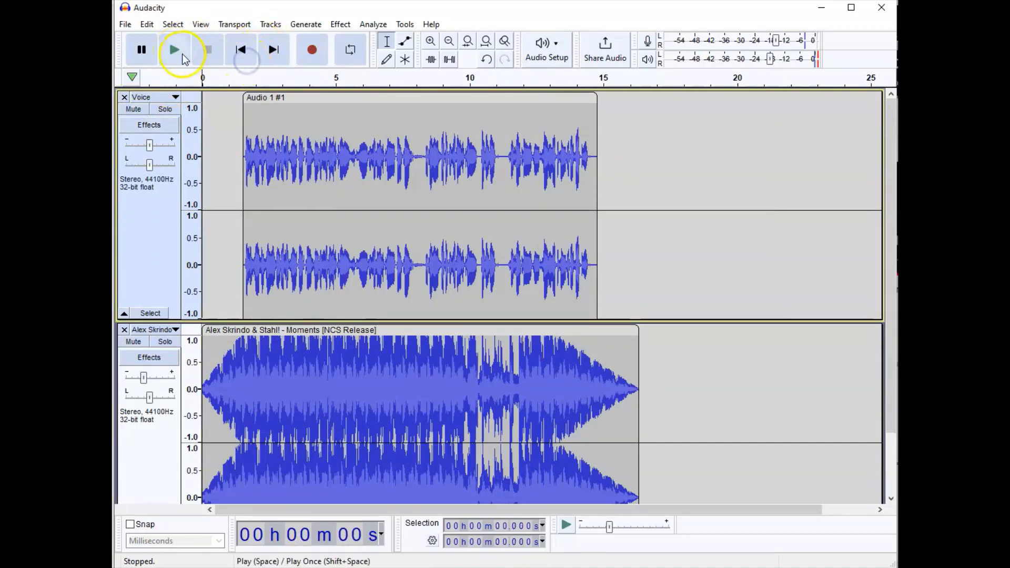
pyautogui.click(173, 50)
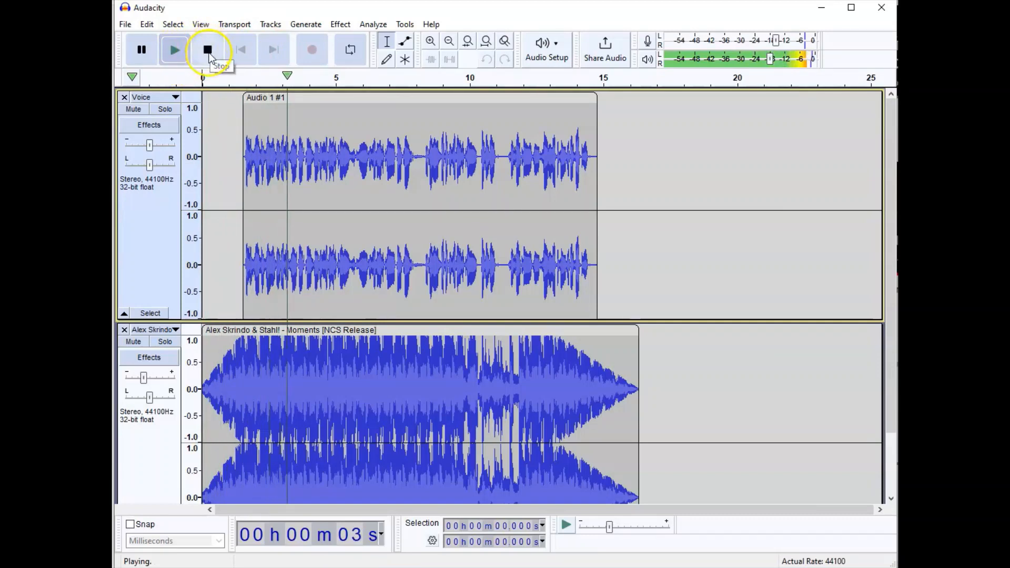
pyautogui.click(207, 50)
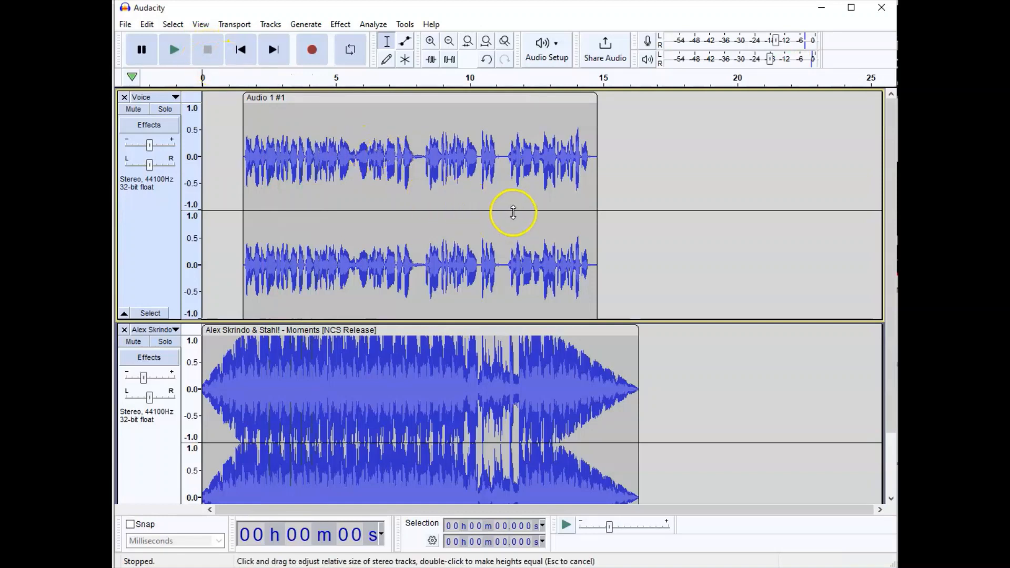
pyautogui.click(546, 264)
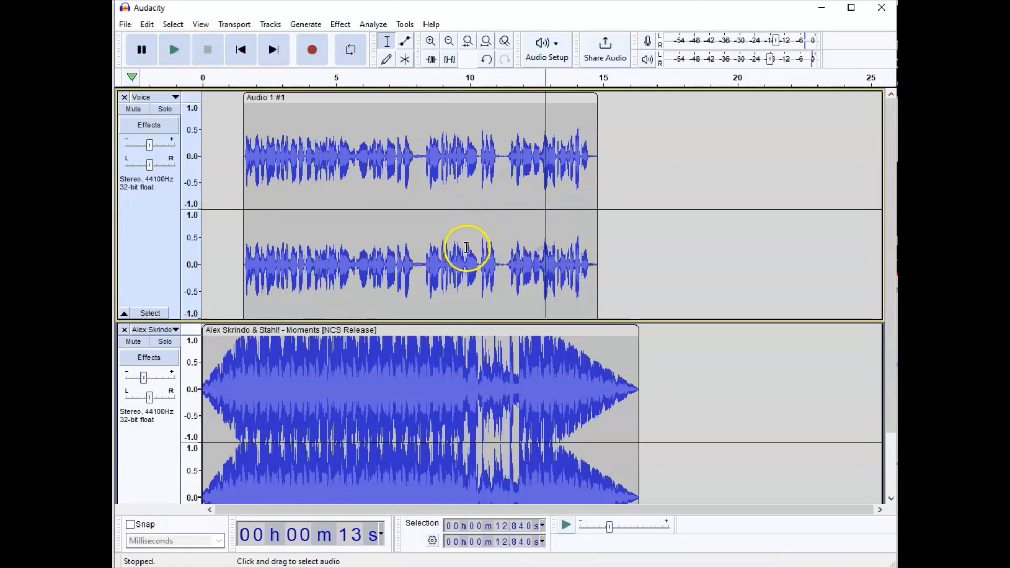
pyautogui.click(173, 49)
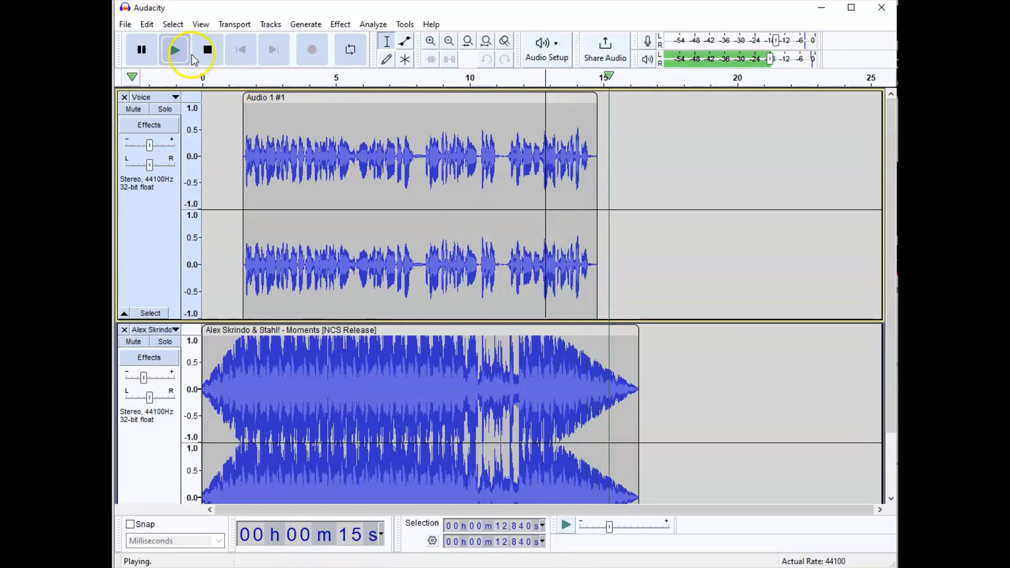
pyautogui.click(206, 50)
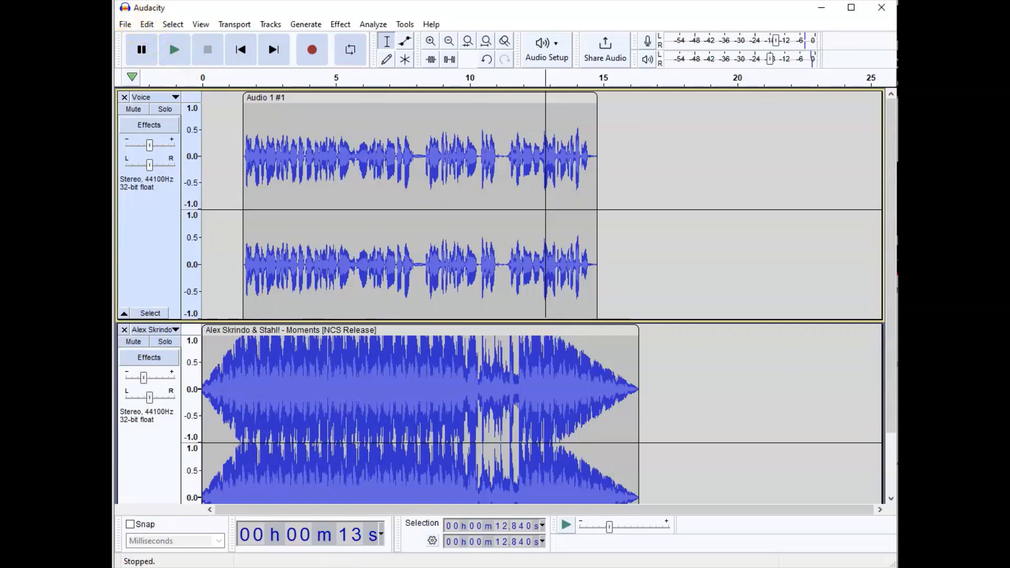
pyautogui.moveTo(141, 49)
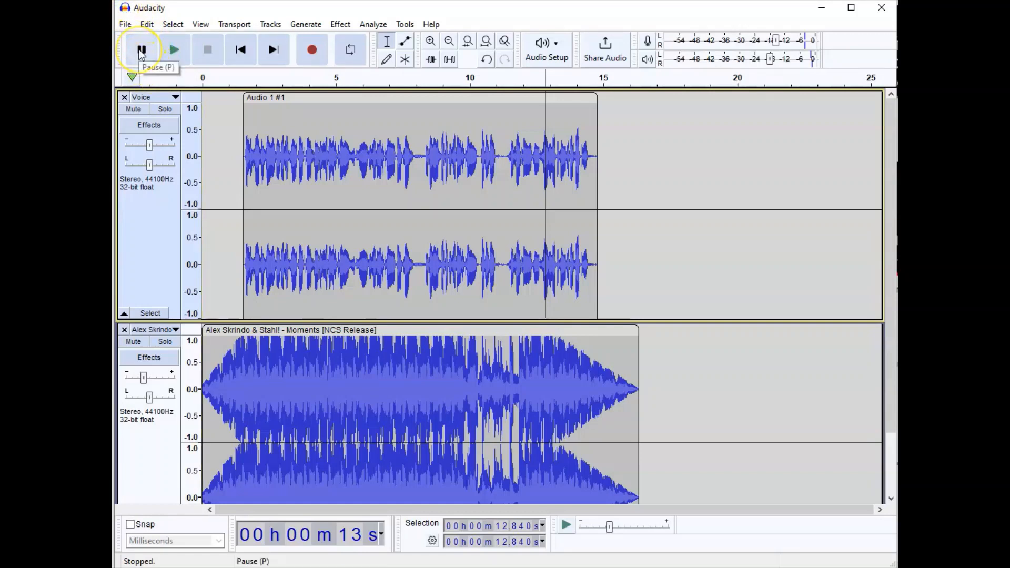